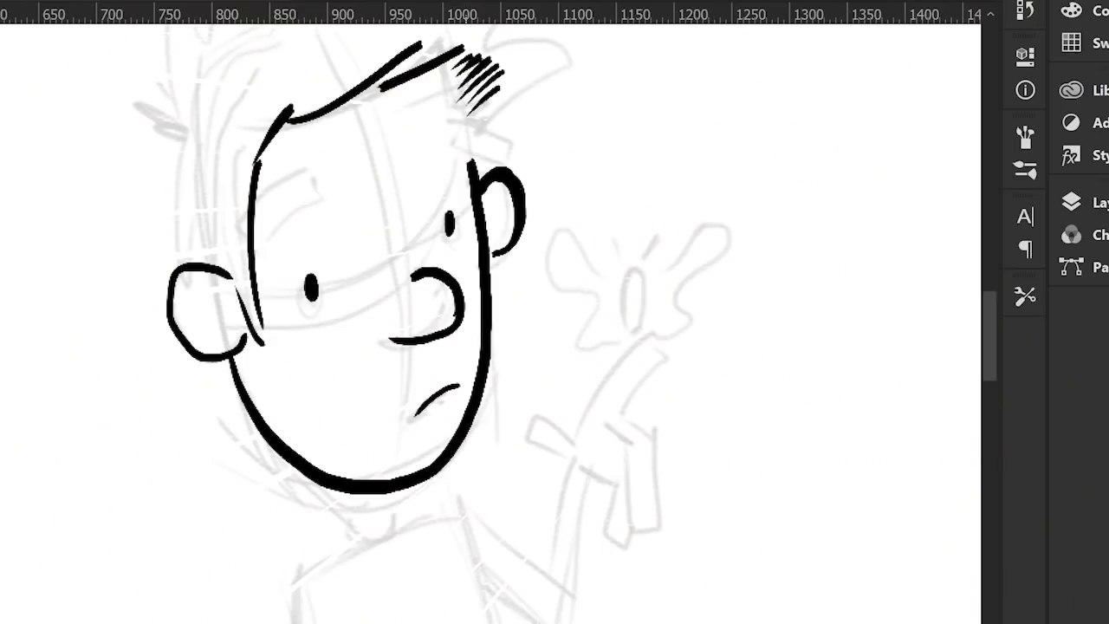
Ink a thick black eyebrow above the right eye below the hair tuft
{"action": "left_click_drag", "start_coordinate": [451, 78], "coordinate": [481, 143]}
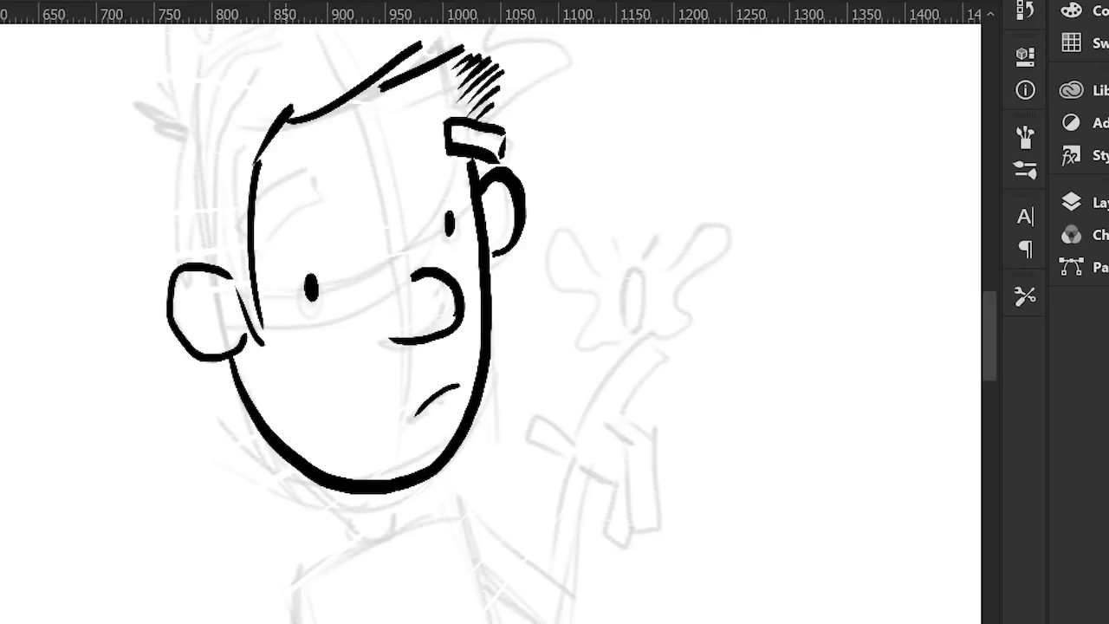
{"action": "left_click_drag", "start_coordinate": [260, 234], "coordinate": [312, 169]}
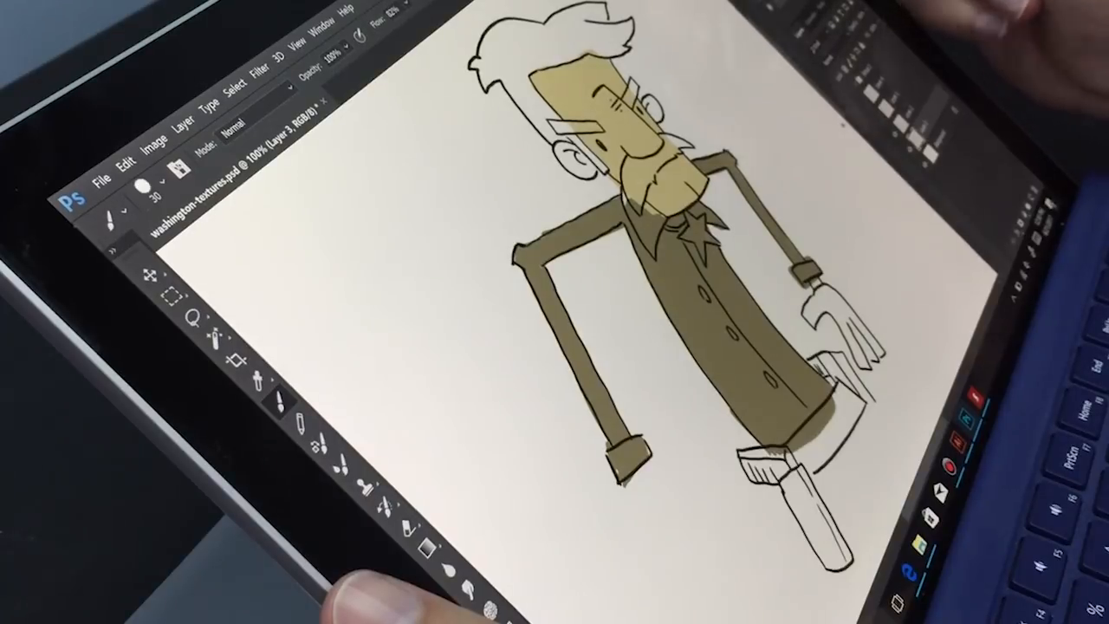
Paint flat brown over the figure's long coat on the colour layer
{"action": "left_click_drag", "start_coordinate": [503, 216], "coordinate": [390, 486]}
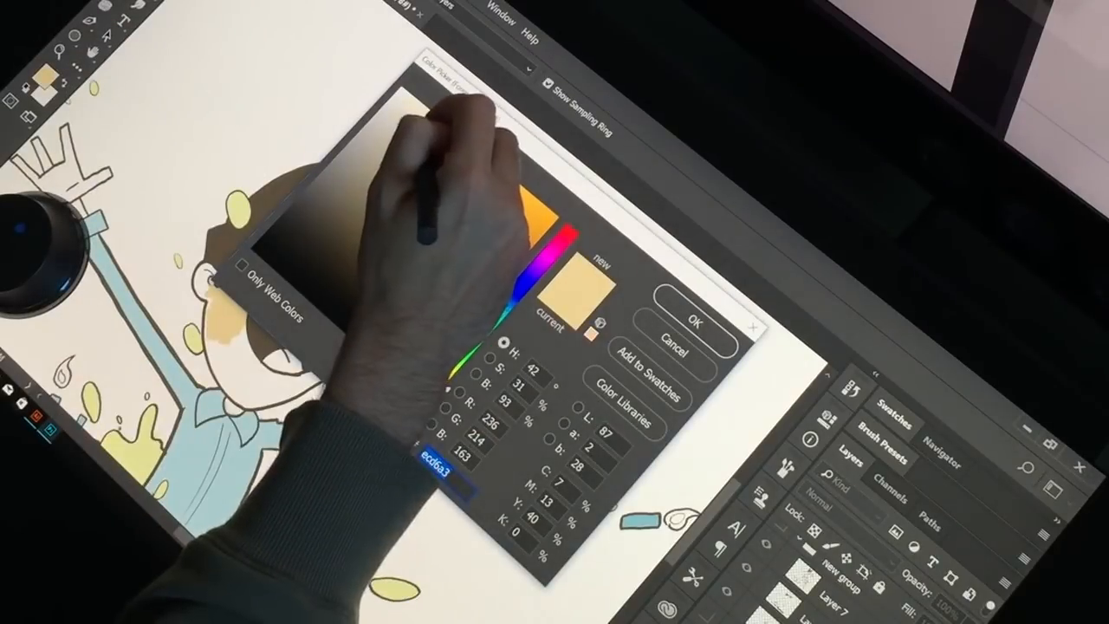
Set the foreground colour to pale tan ecd6a3 in the Color Picker
{"action": "left_click", "coordinate": [686, 312]}
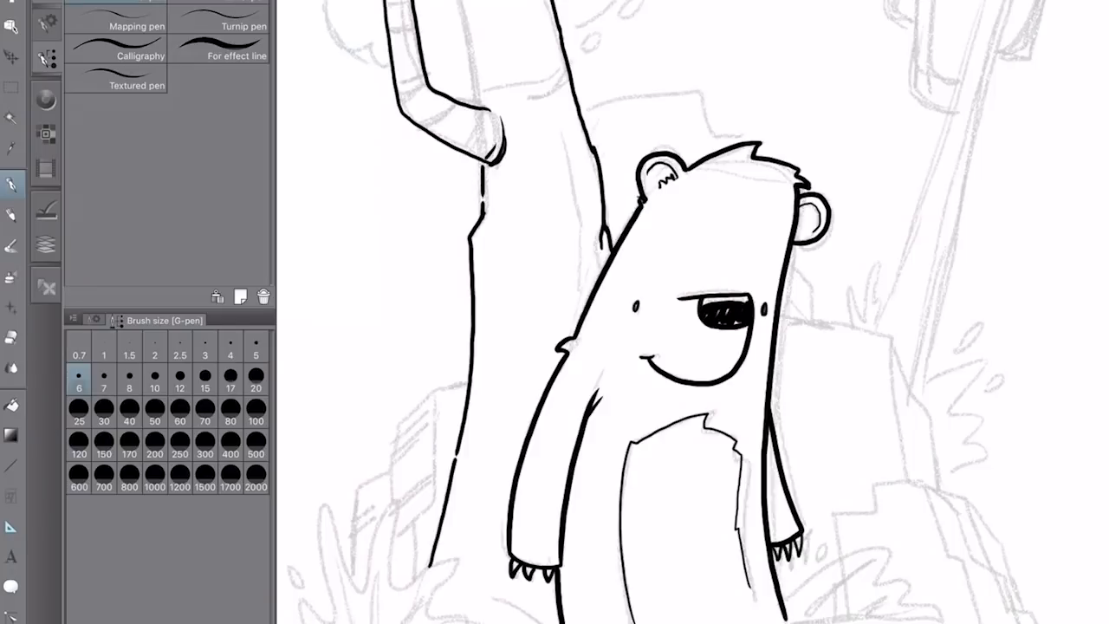
Ink bands on the curved branch, bark marks on the trunk, and a grass curl
{"action": "left_click_drag", "start_coordinate": [399, 18], "coordinate": [407, 83]}
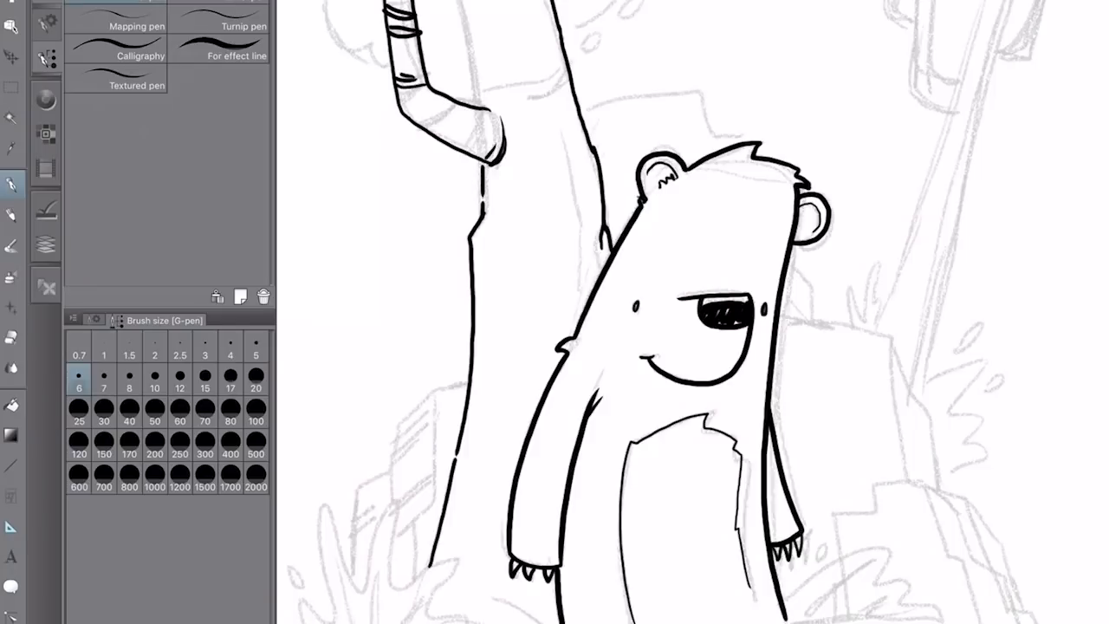
{"action": "left_click_drag", "start_coordinate": [416, 113], "coordinate": [485, 139]}
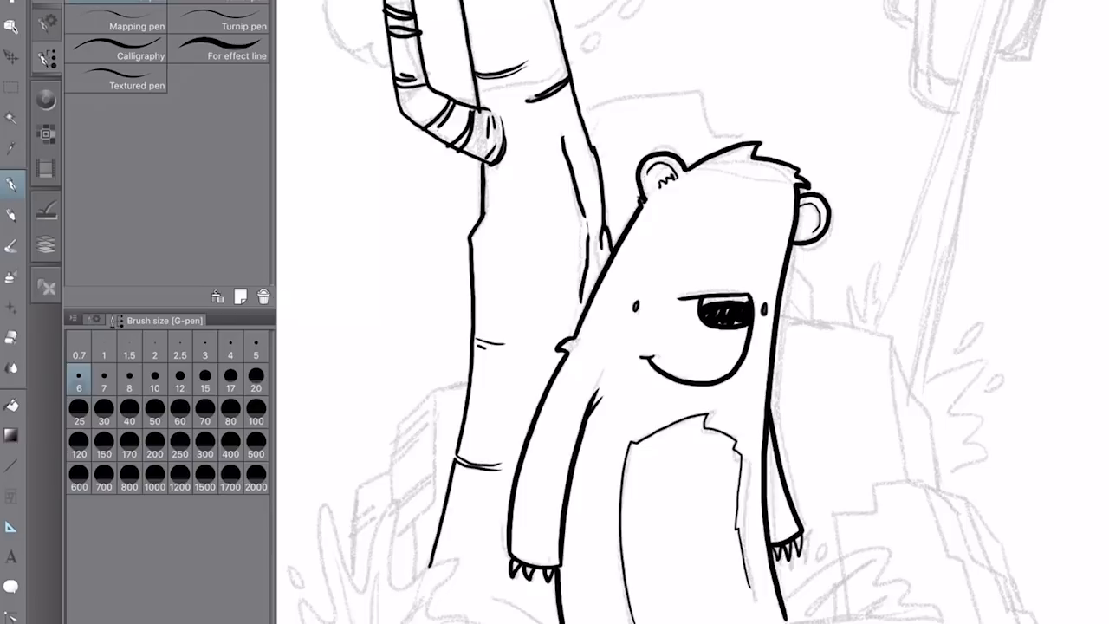
{"action": "left_click_drag", "start_coordinate": [303, 598], "coordinate": [338, 607]}
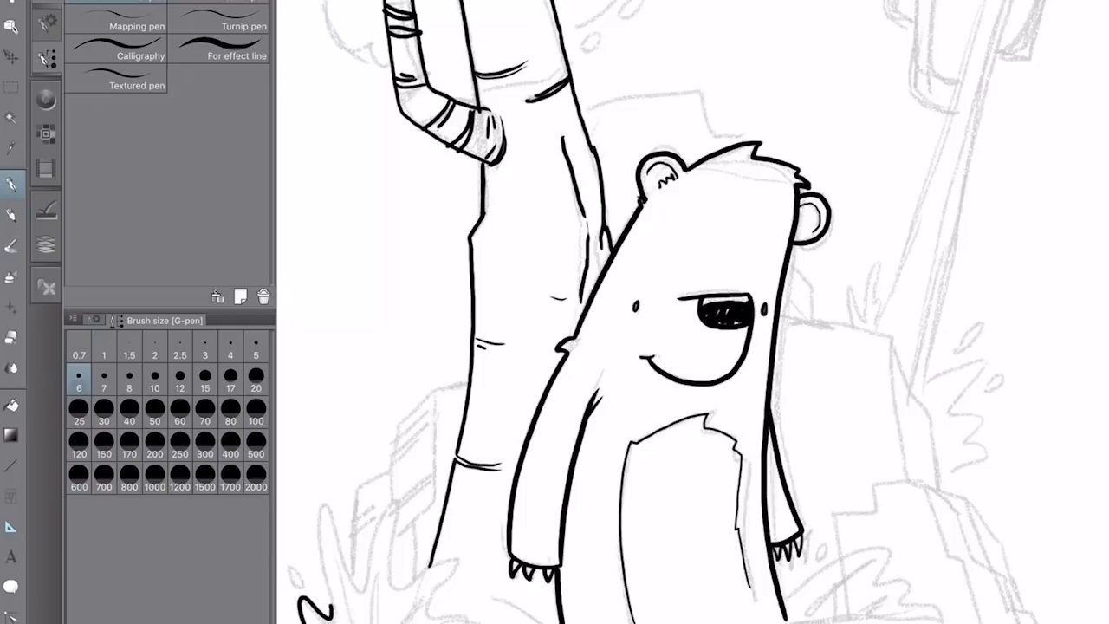